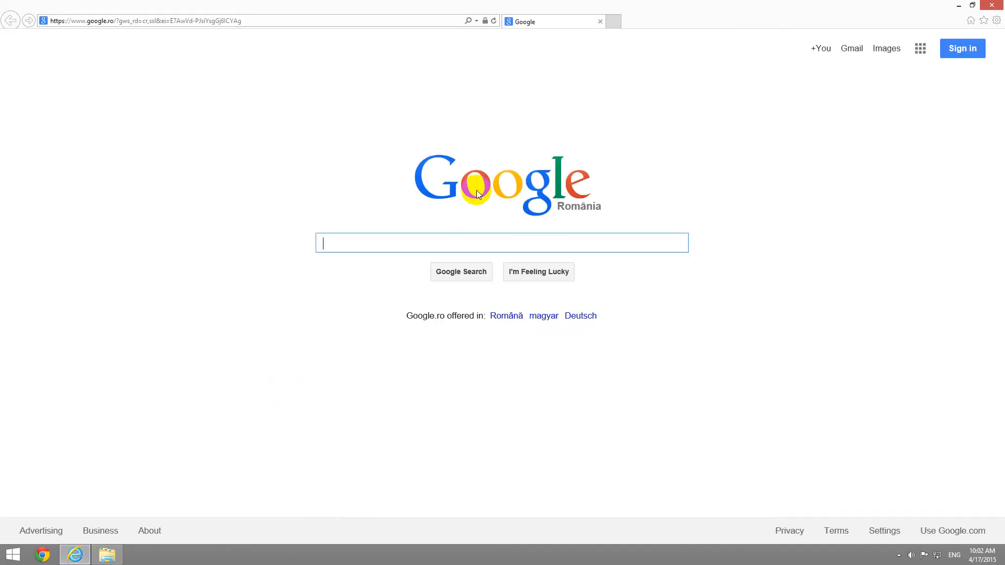
pyautogui.moveTo(234, 110)
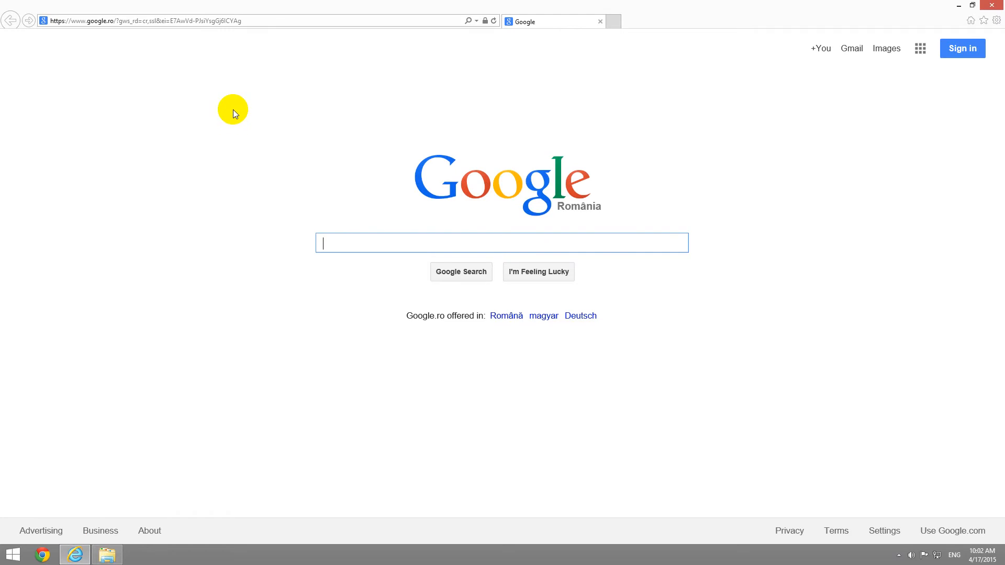
pyautogui.moveTo(293, 24)
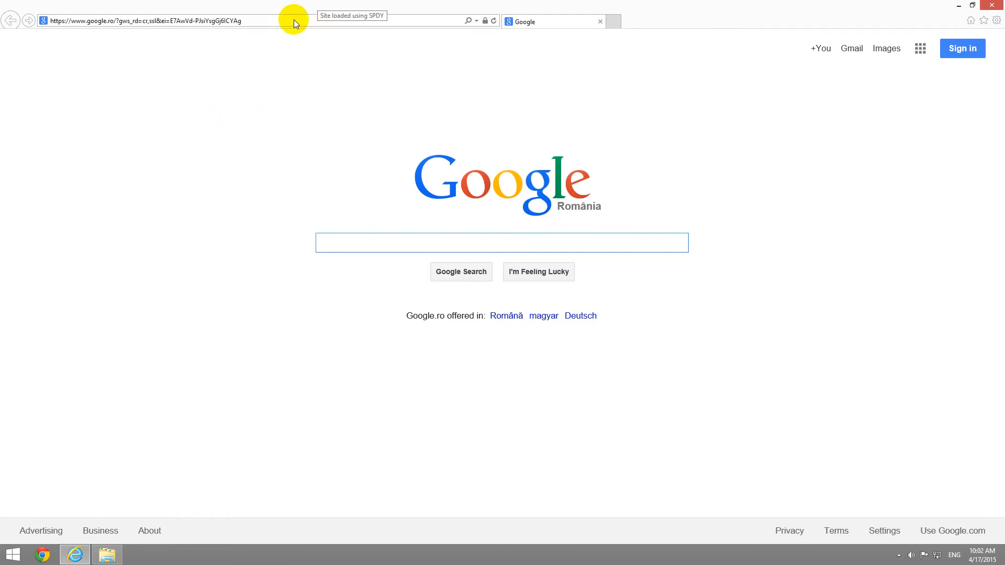
# Step: Enter youtube.com in Internet Explorer's address bar
pyautogui.click(144, 21)
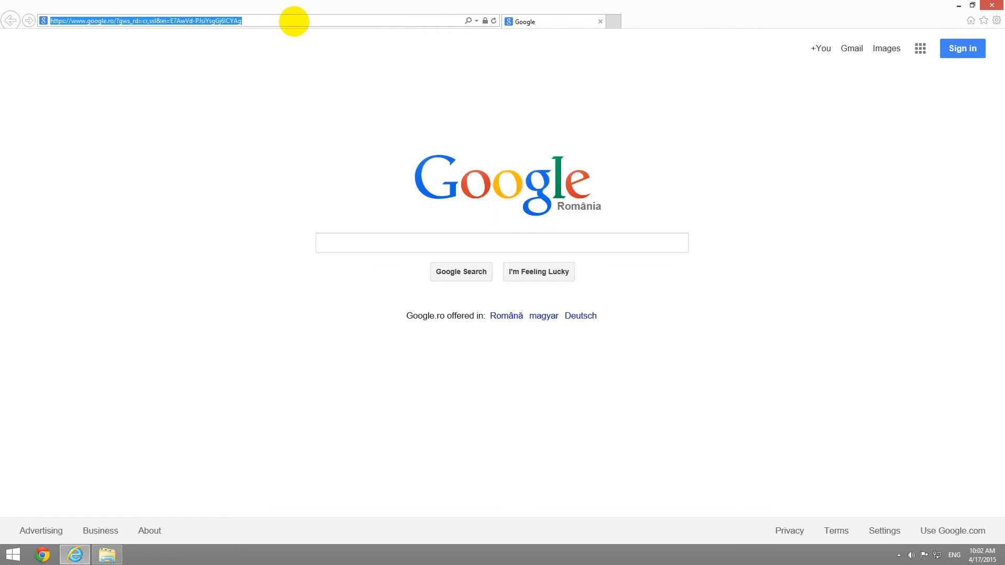
pyautogui.write('youtube.com%2F')
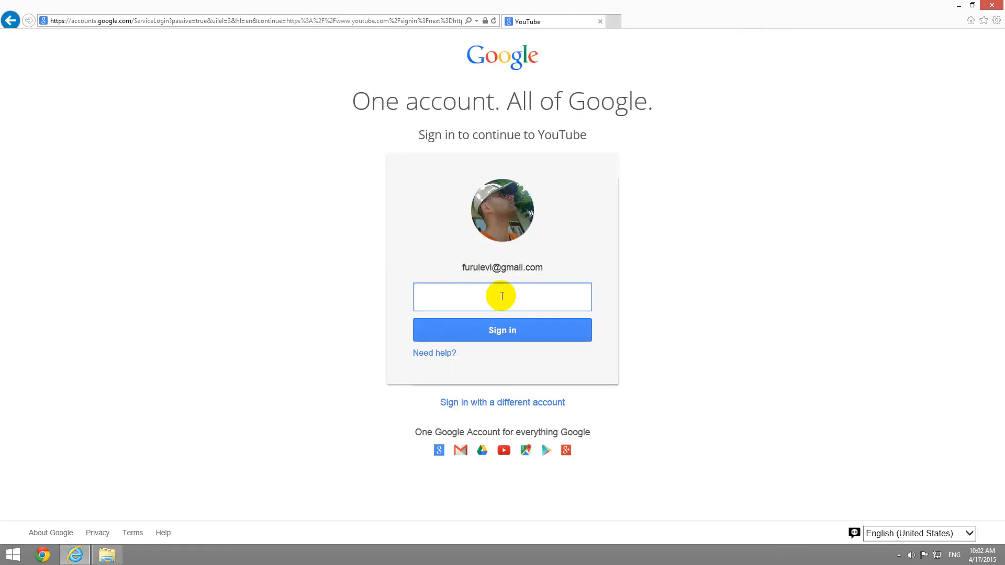
# Step: Enter the Google account password and sign in
pyautogui.write('••••')
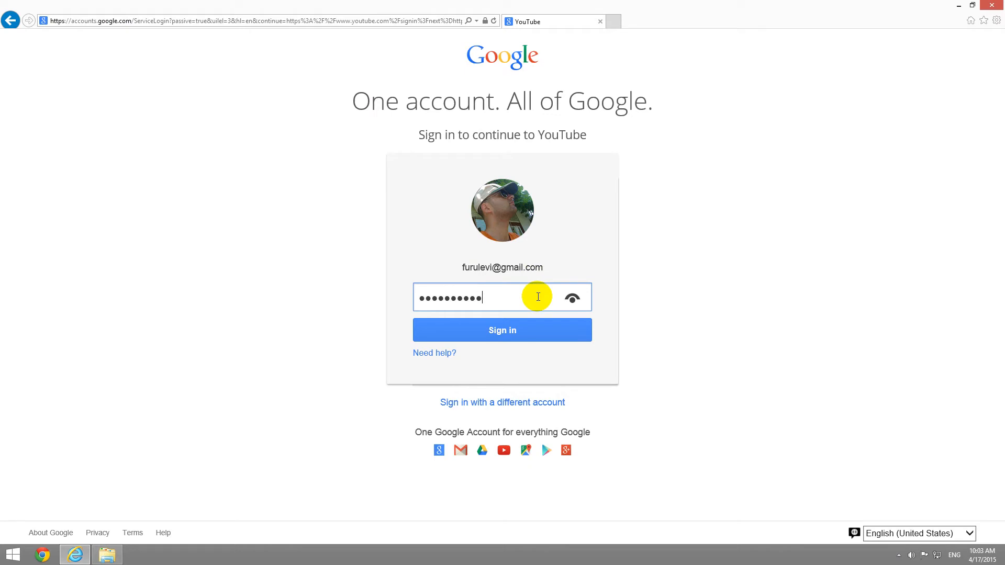
pyautogui.click(502, 331)
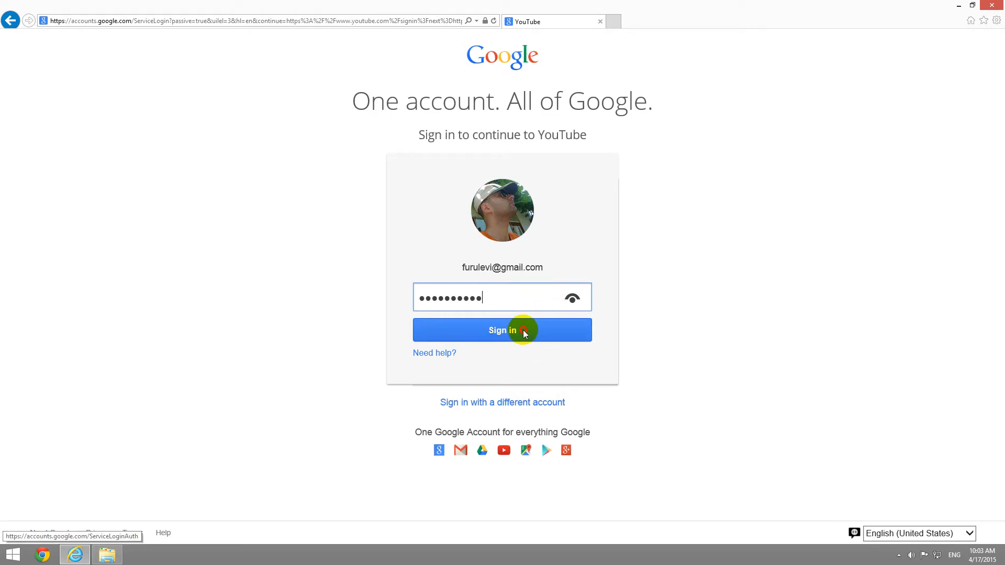
pyautogui.click(502, 331)
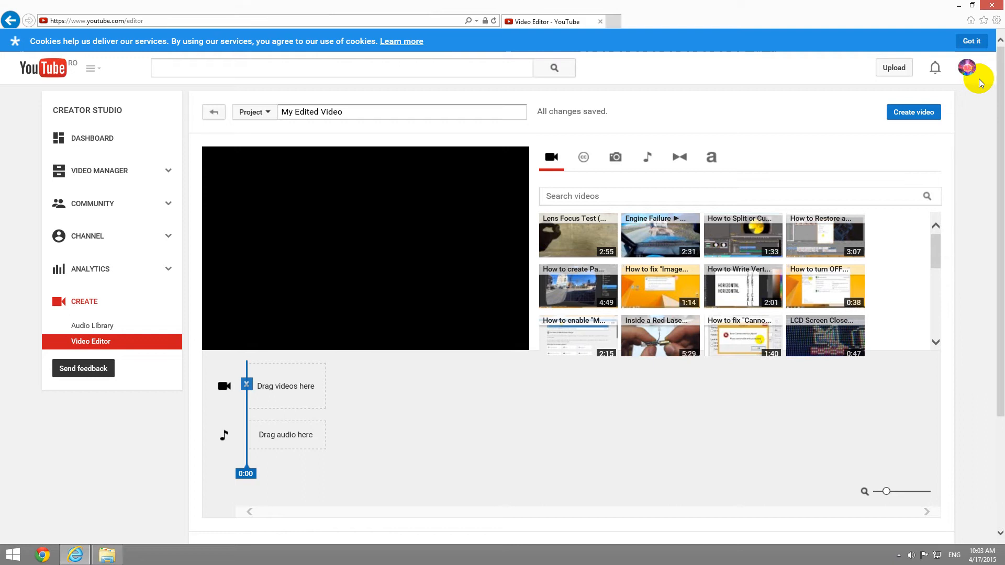
# Step: Load the channel's videos, browse the Creative Commons and photo tabs, then return to own clips
pyautogui.click(968, 67)
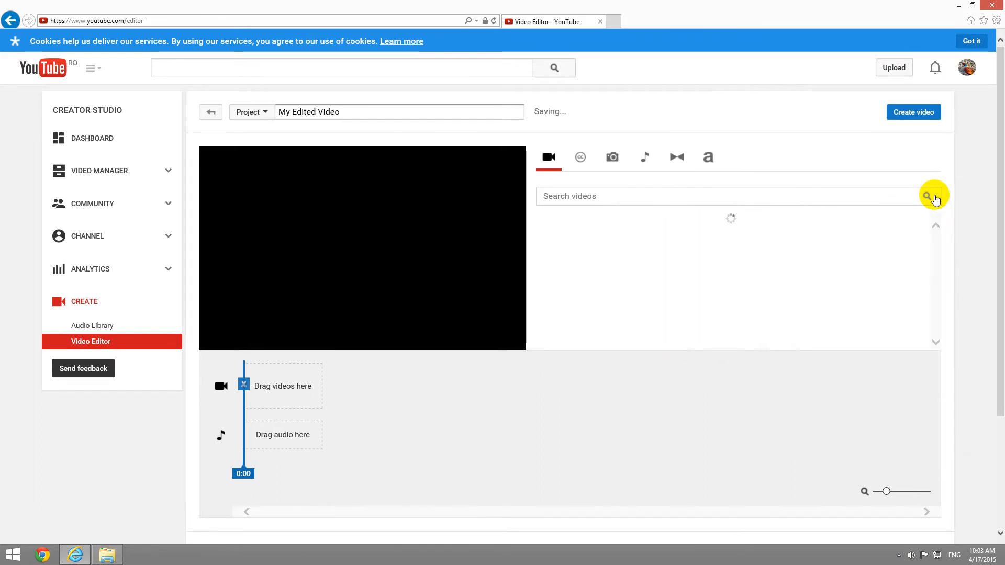
pyautogui.click(928, 196)
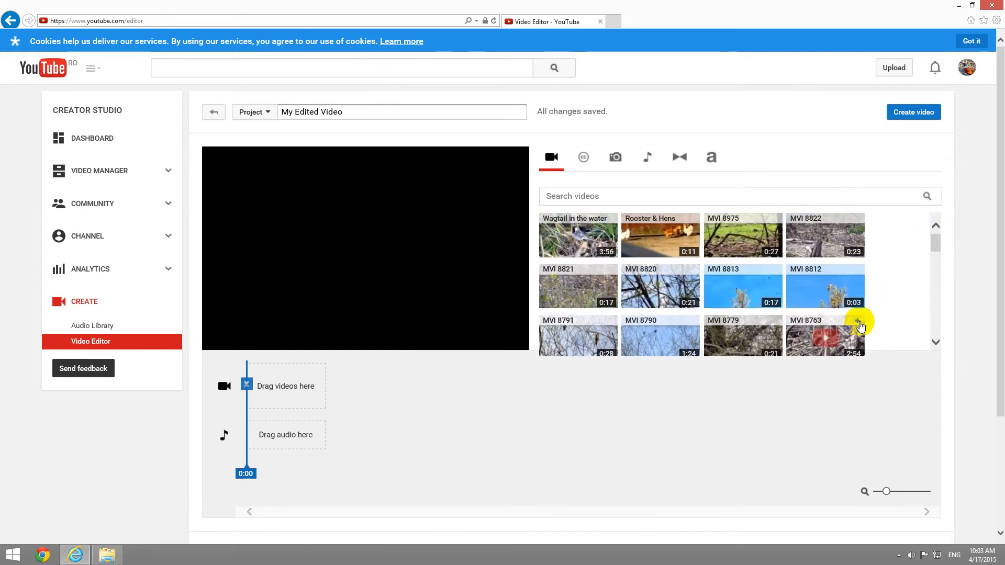
pyautogui.click(614, 157)
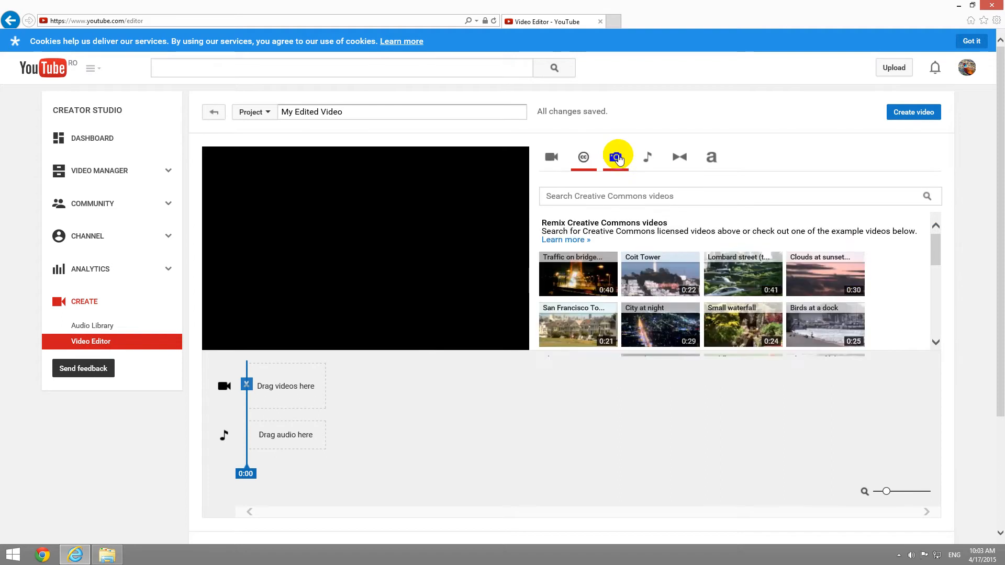
pyautogui.click(710, 157)
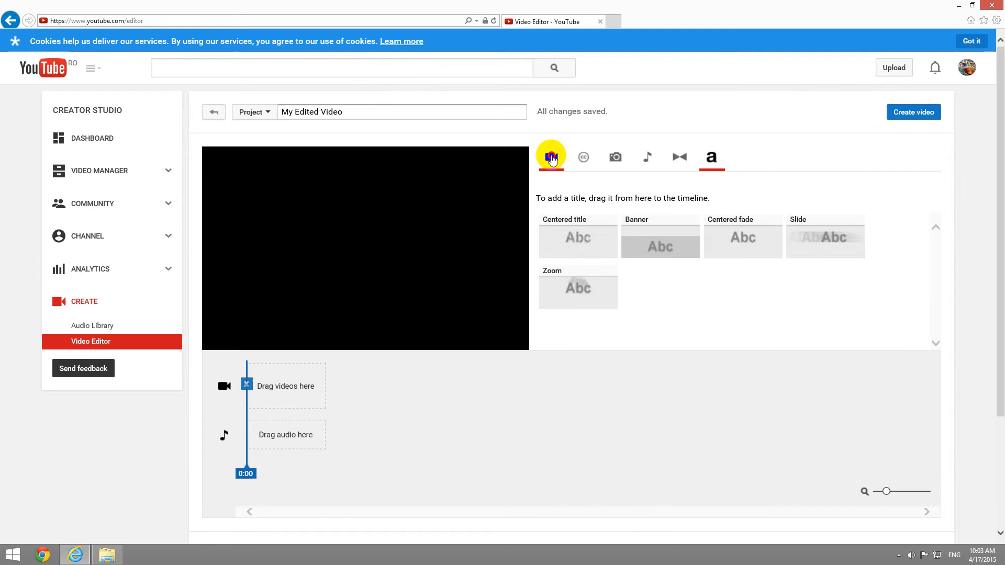
pyautogui.click(550, 157)
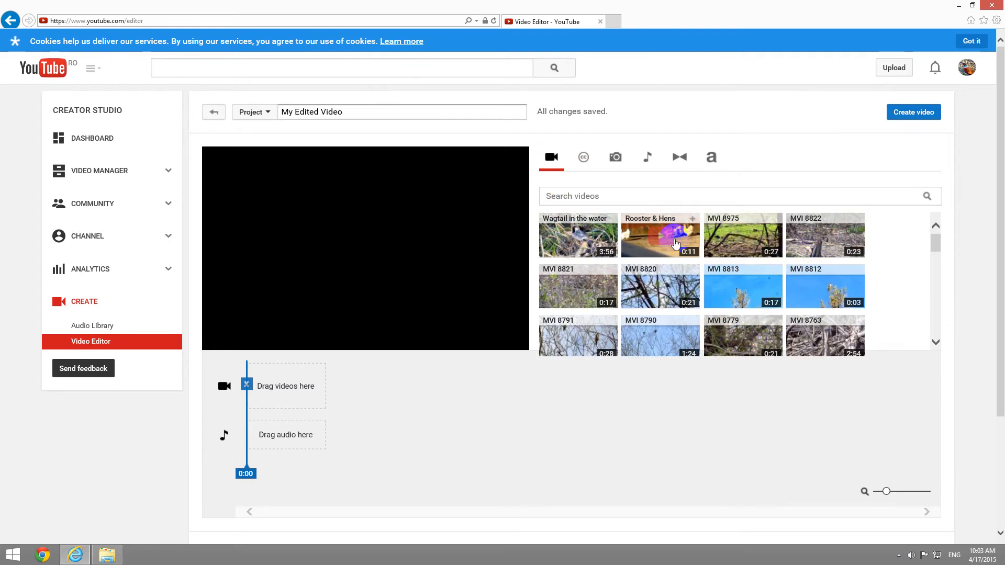
pyautogui.moveTo(825, 235)
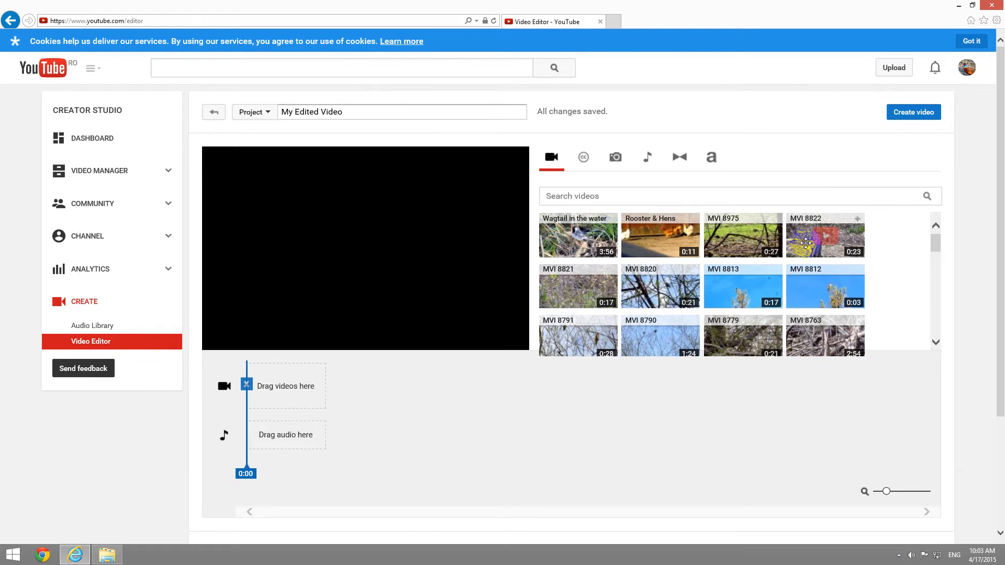
pyautogui.moveTo(829, 239)
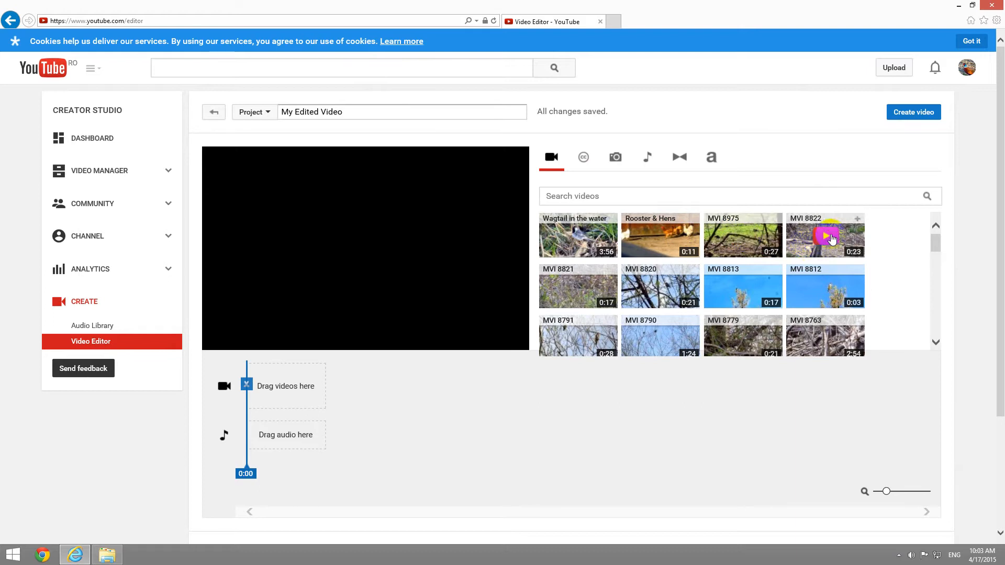
pyautogui.moveTo(827, 237)
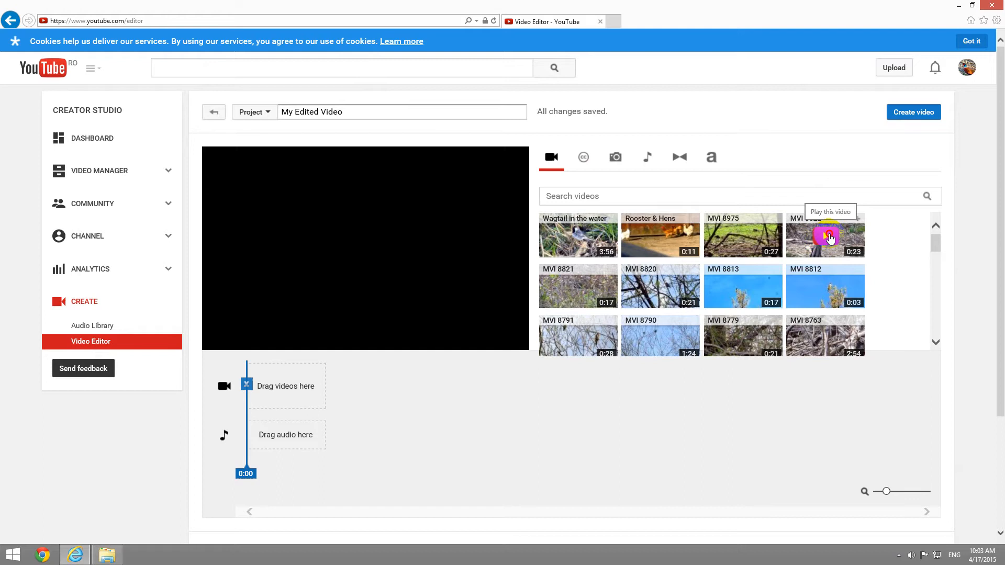
# Step: Preview MVI 8822, then drag it onto the timeline track
pyautogui.click(825, 235)
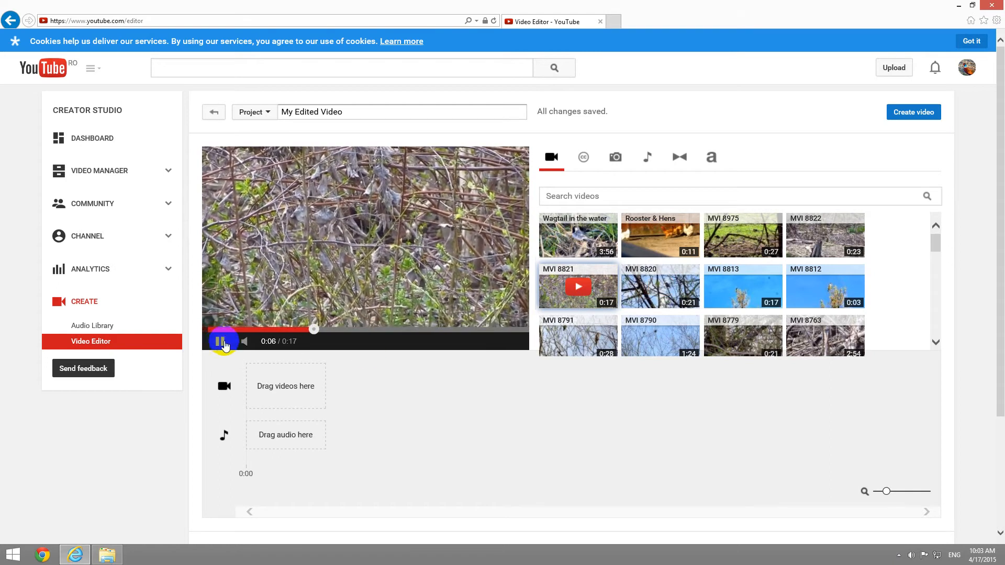
pyautogui.click(220, 341)
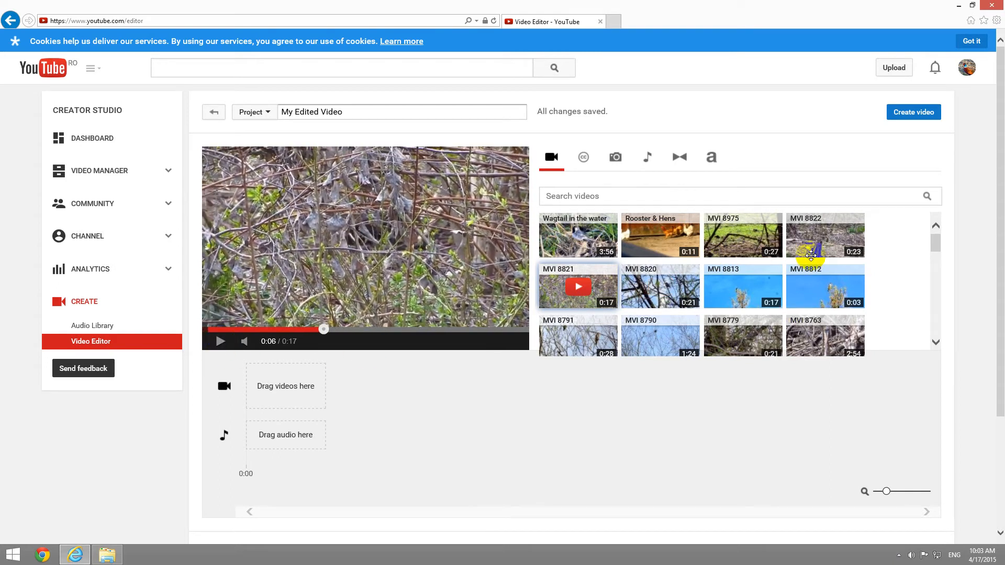
pyautogui.moveTo(825, 235); pyautogui.dragTo(793, 311)
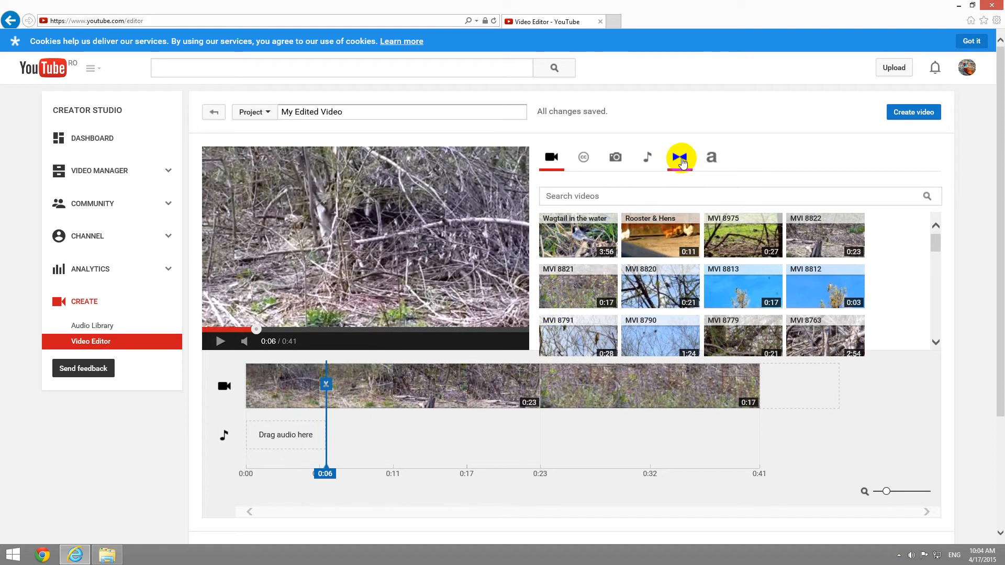
# Step: Place a Crossfade transition between MVI 8822 and MVI 8821 and close its settings
pyautogui.click(680, 157)
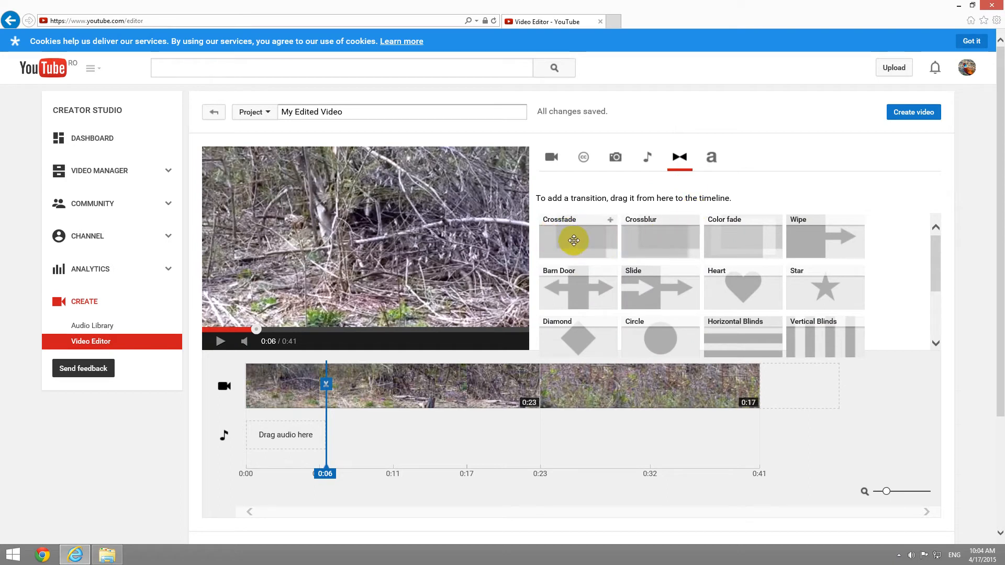
pyautogui.moveTo(574, 240); pyautogui.dragTo(623, 369)
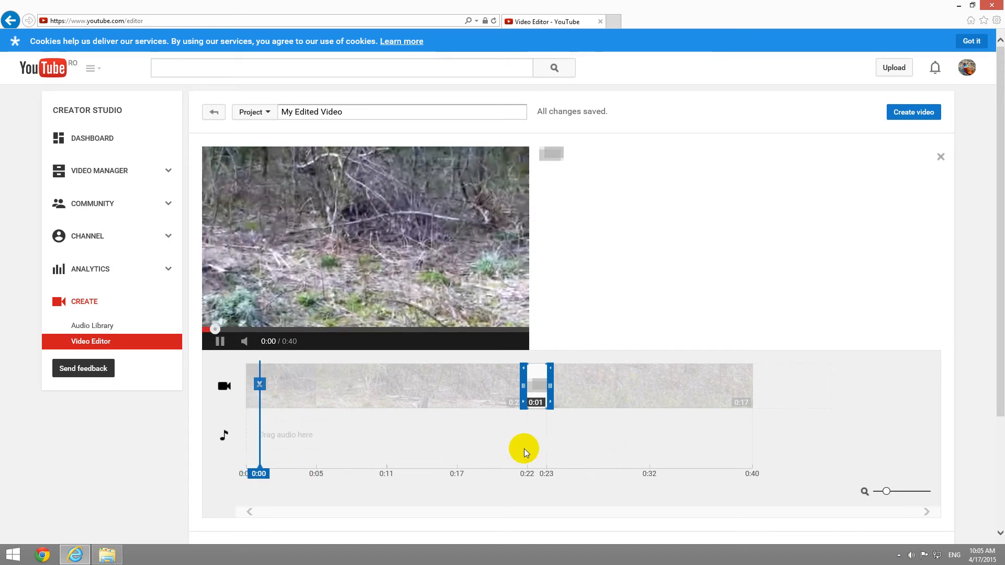
pyautogui.click(219, 341)
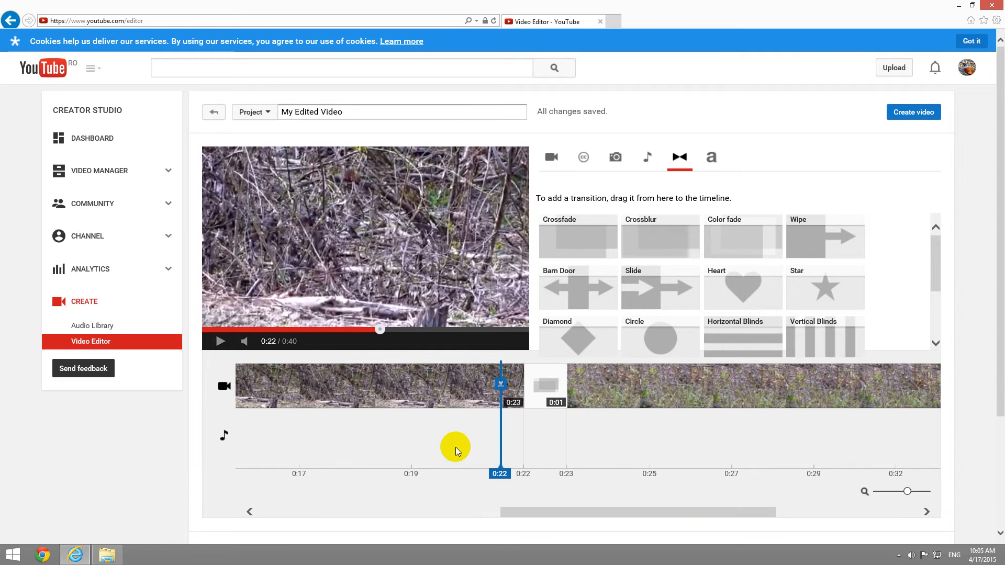
pyautogui.moveTo(500, 385); pyautogui.dragTo(421, 385)
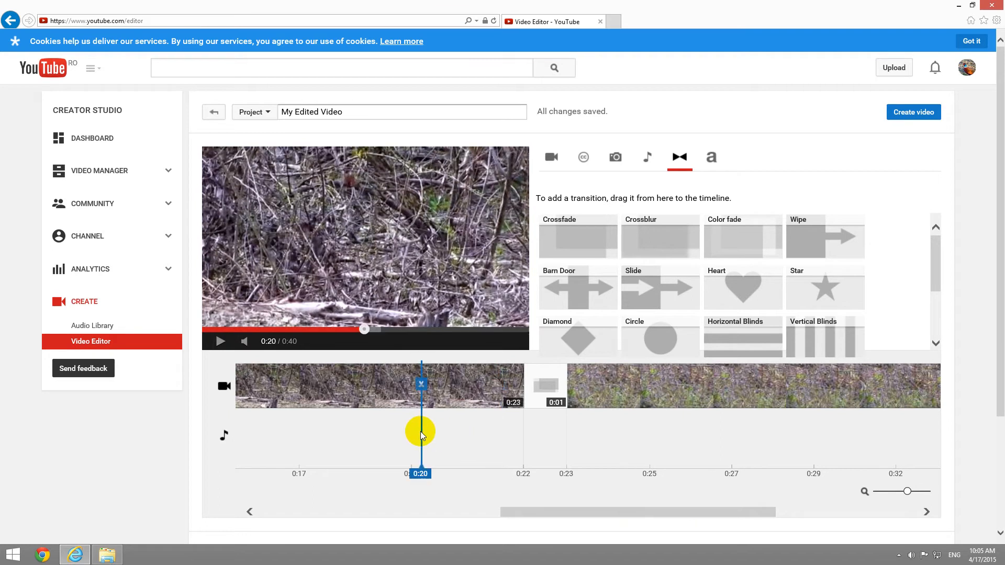
pyautogui.moveTo(421, 385)
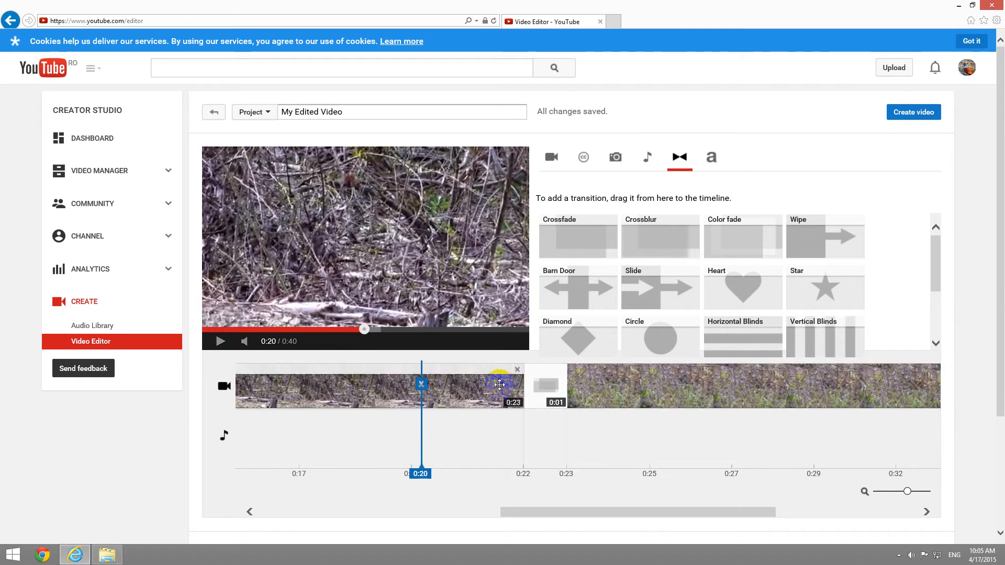
pyautogui.click(220, 341)
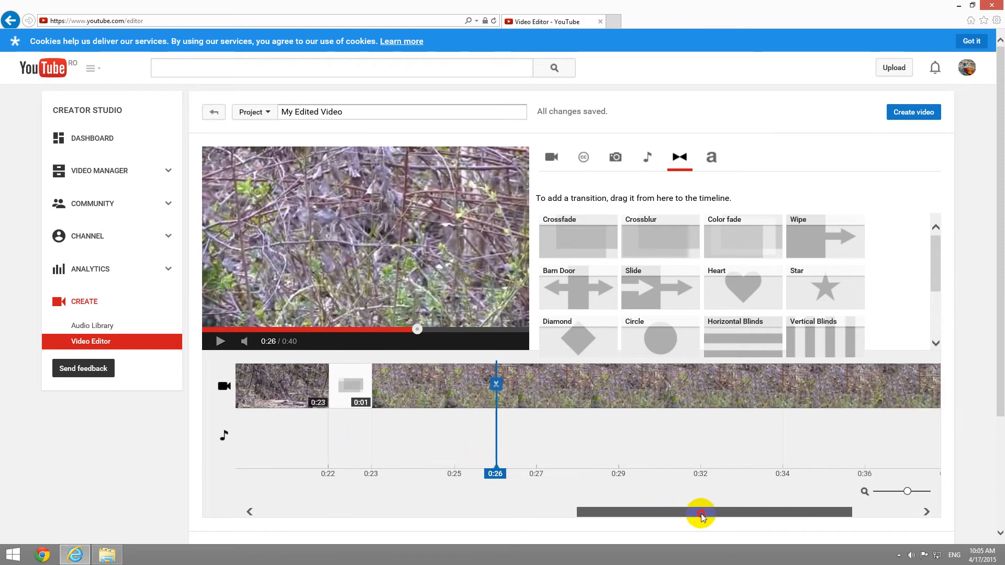
pyautogui.moveTo(701, 511); pyautogui.dragTo(574, 511)
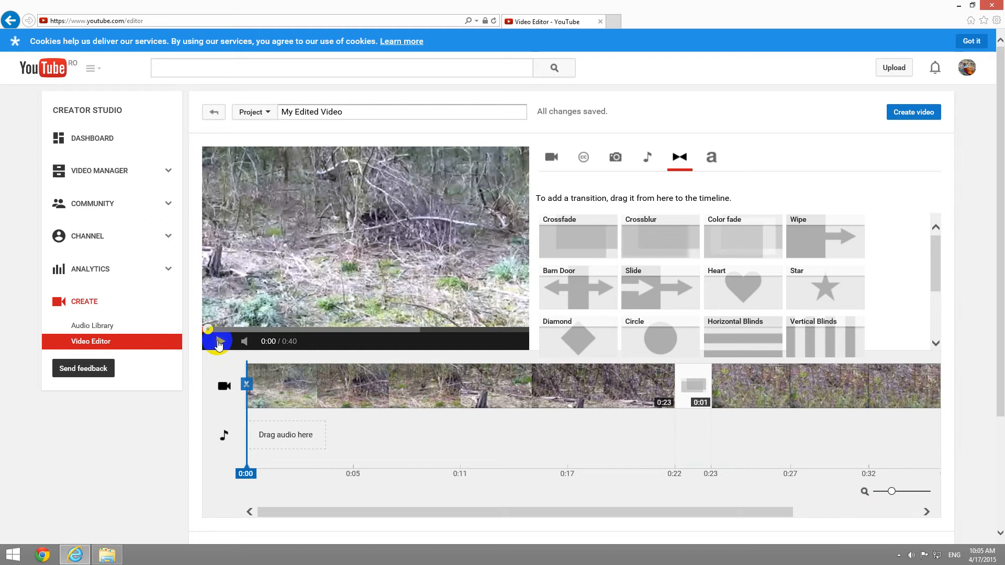
# Step: Play and pause the project preview to bring the playhead to about 0:04
pyautogui.click(217, 341)
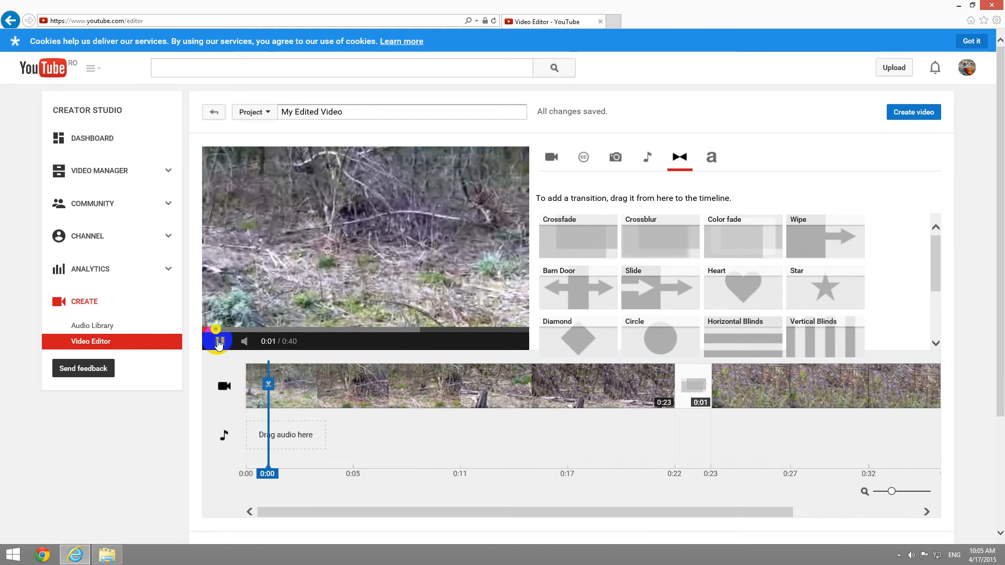
pyautogui.click(217, 341)
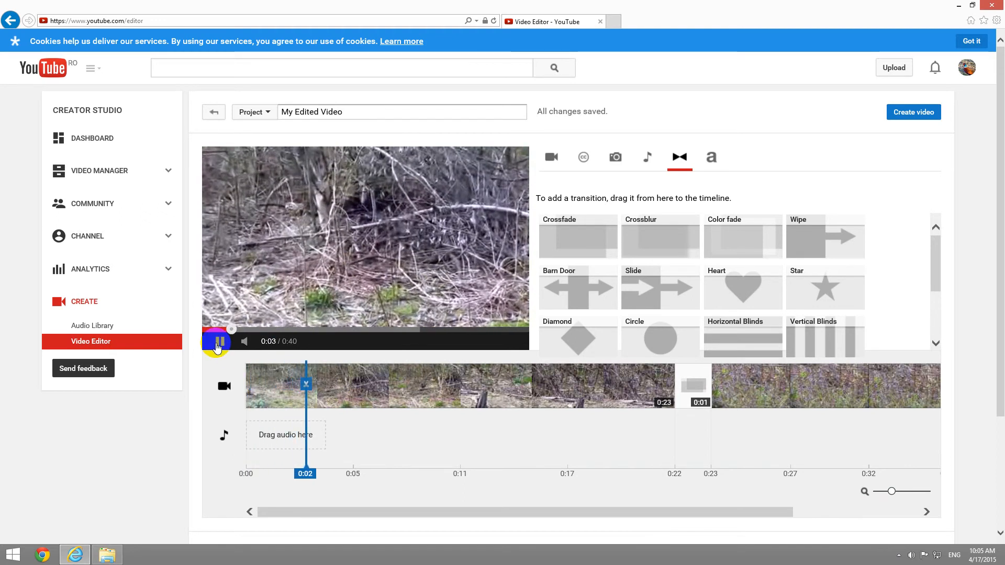
pyautogui.click(217, 341)
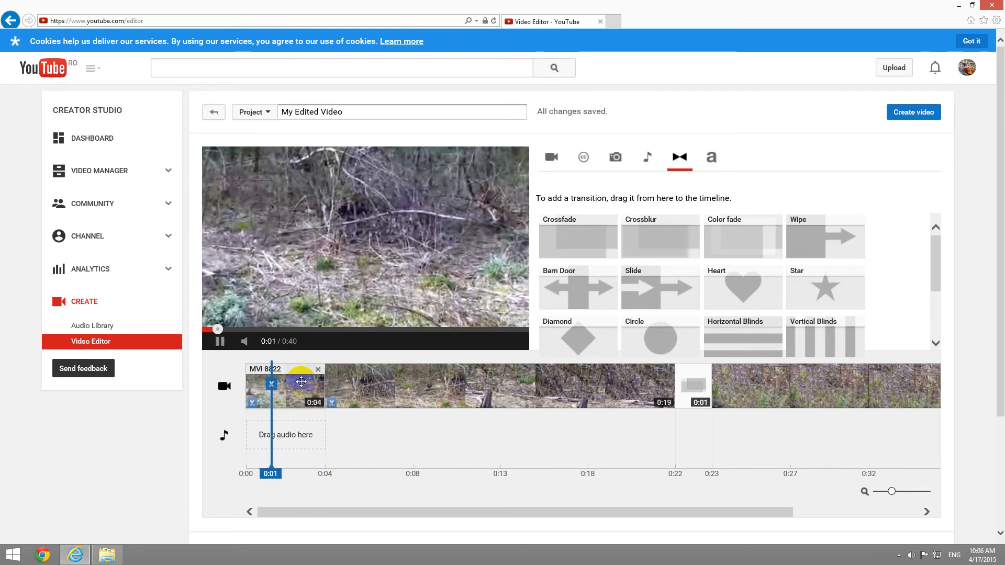
pyautogui.click(218, 341)
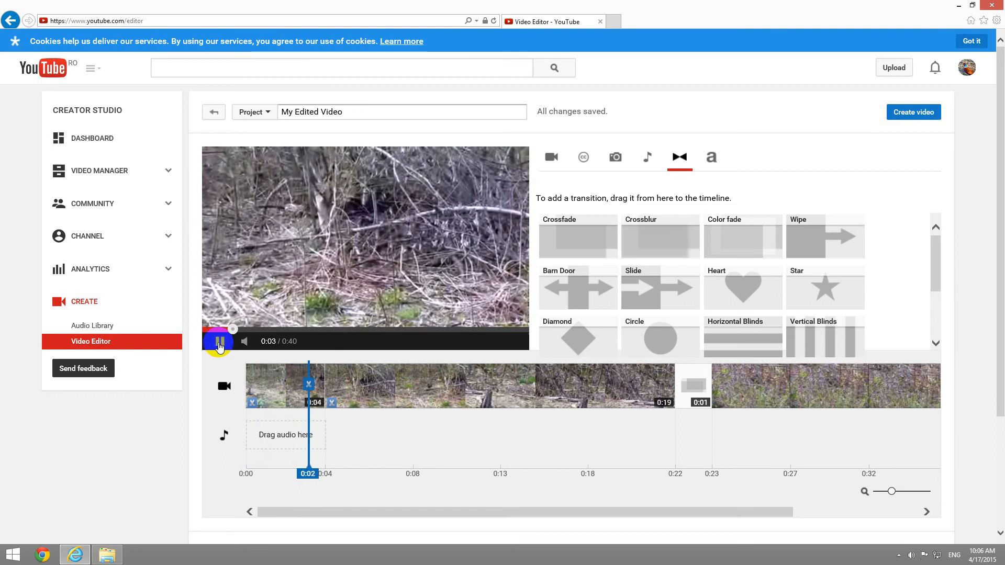
pyautogui.click(220, 340)
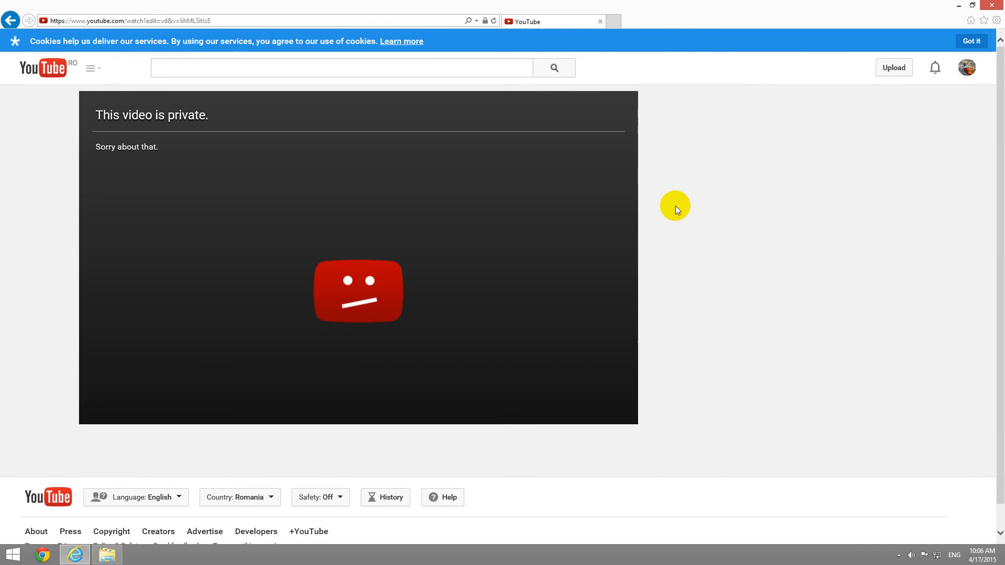
pyautogui.moveTo(327, 243)
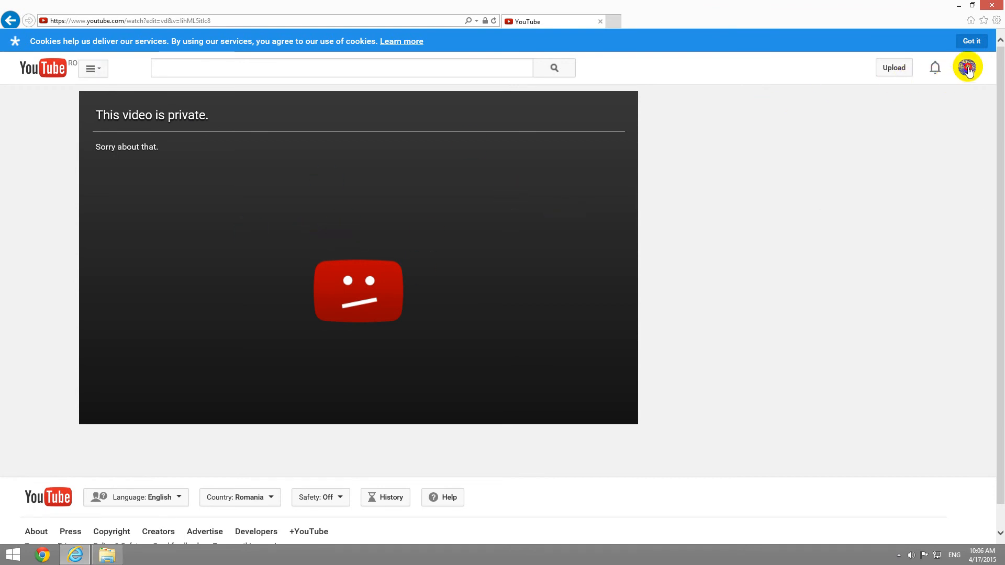
# Step: Go through the account menu and Creator Studio to the Video Manager list
pyautogui.click(967, 68)
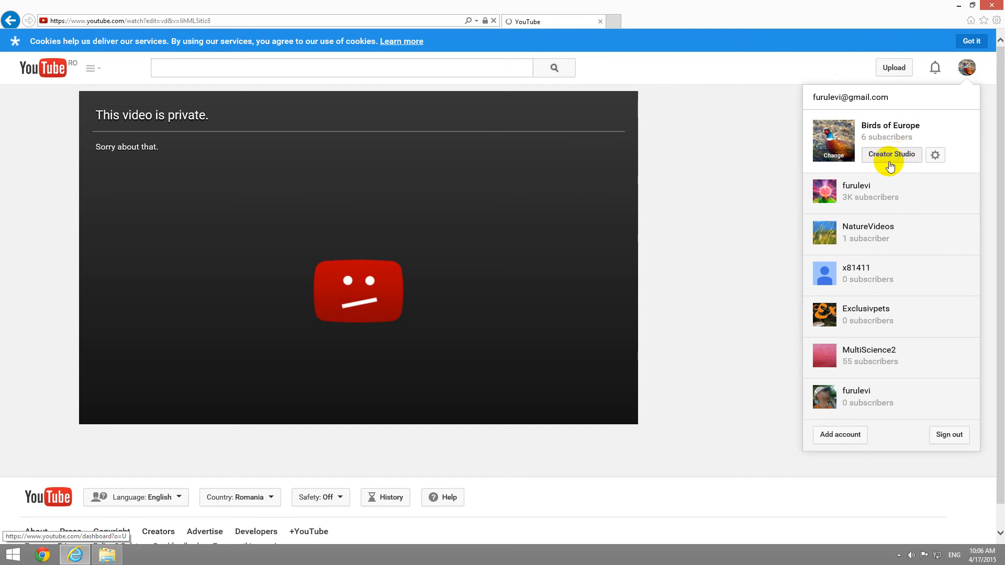
pyautogui.click(891, 155)
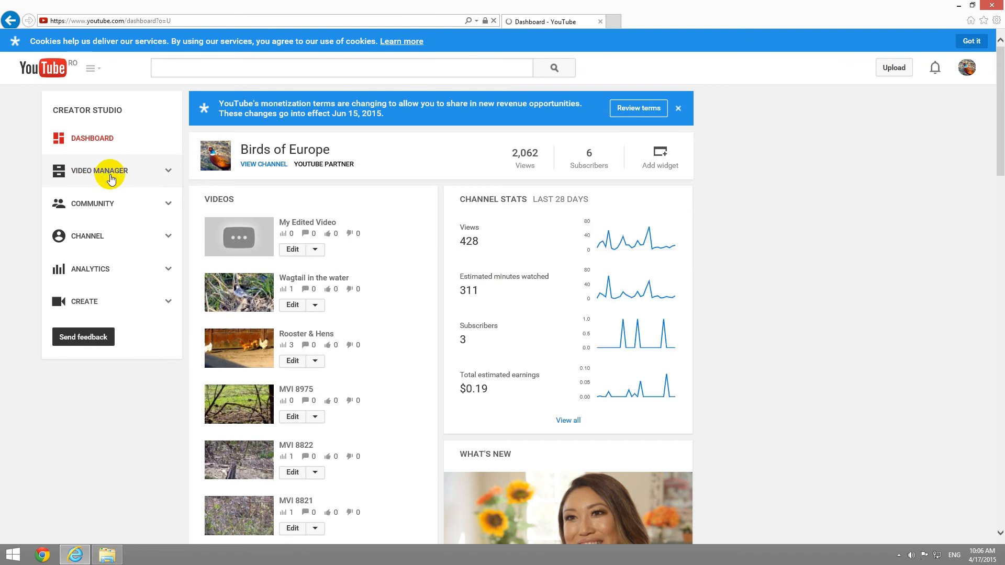
pyautogui.click(99, 171)
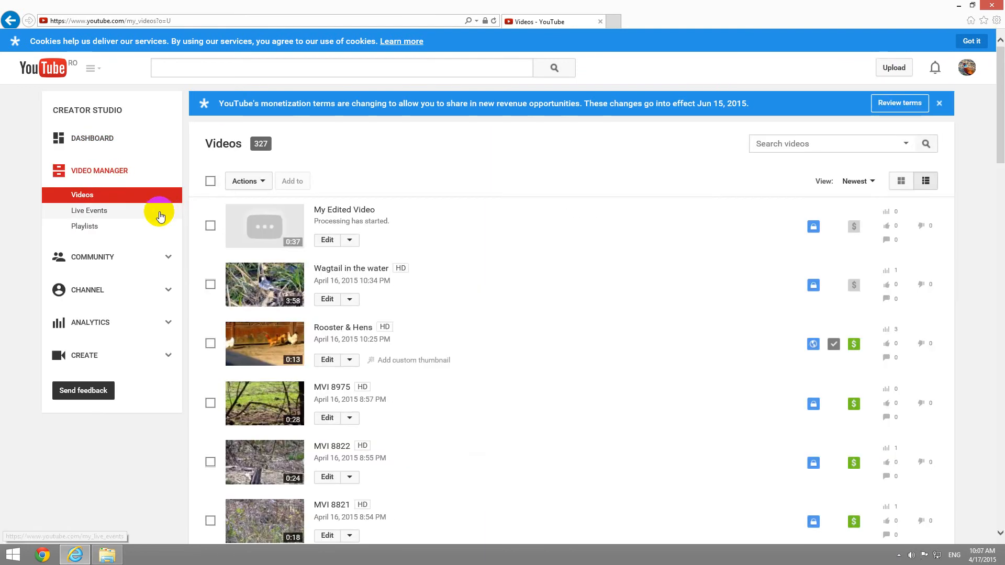
pyautogui.moveTo(324, 239)
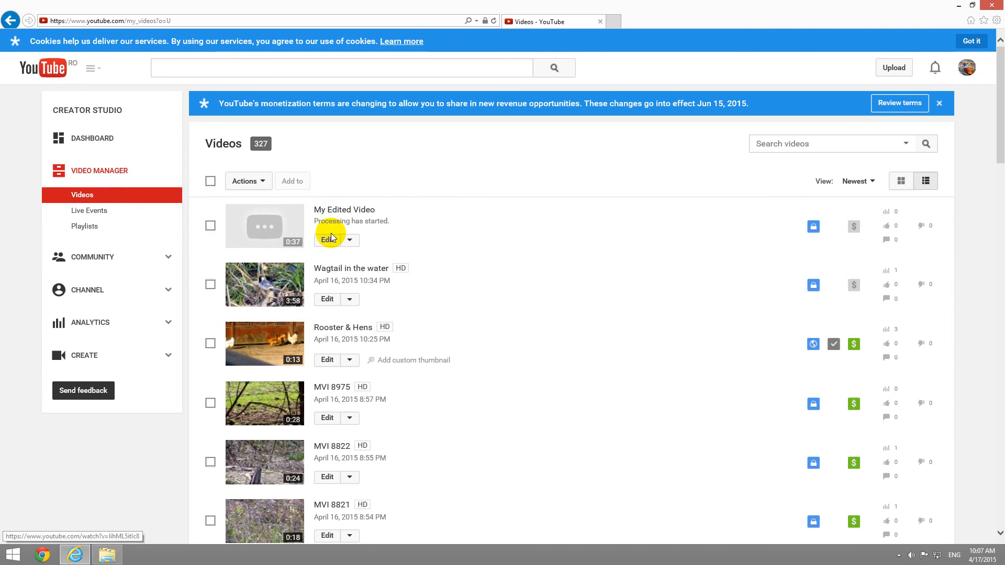
# Step: Retitle My Edited Video to 'Black Thush', save, and return to the Videos list
pyautogui.click(328, 240)
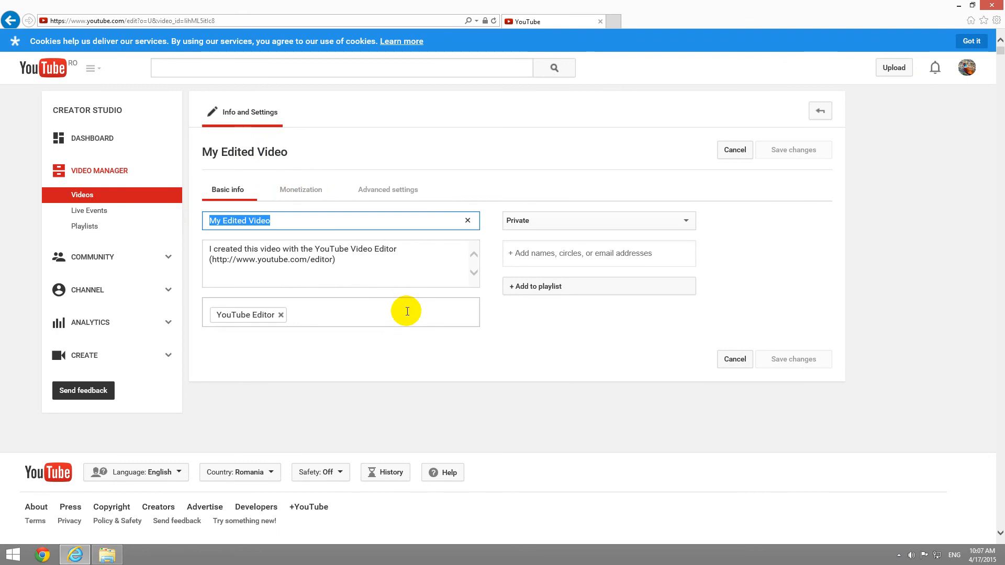
pyautogui.write('Black Tr')
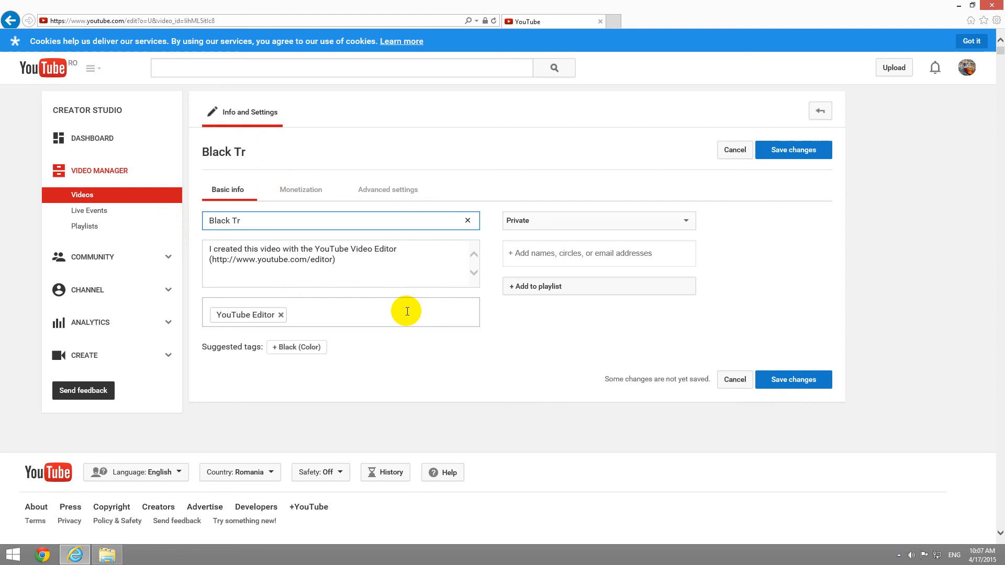
pyautogui.write('hush')
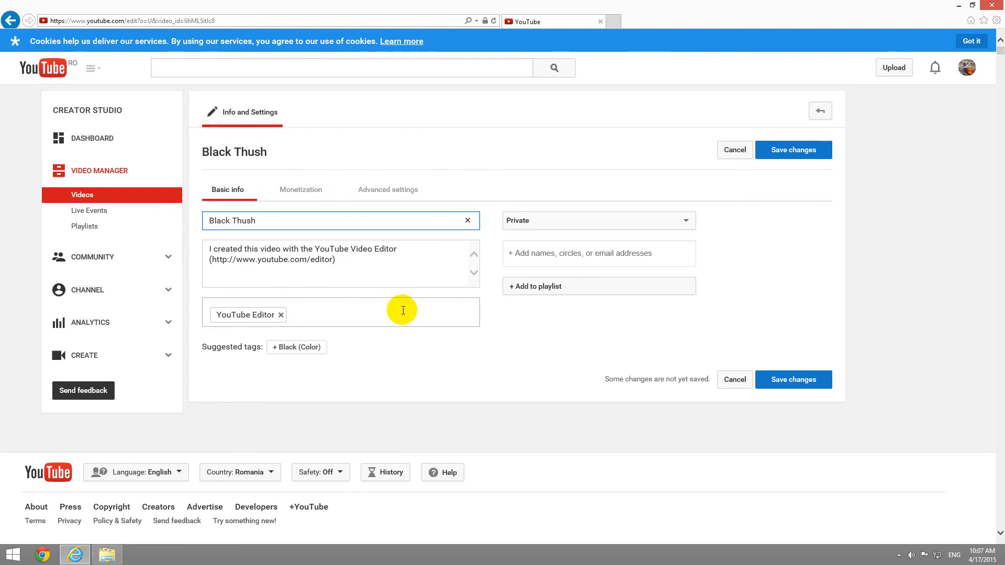
pyautogui.moveTo(794, 380)
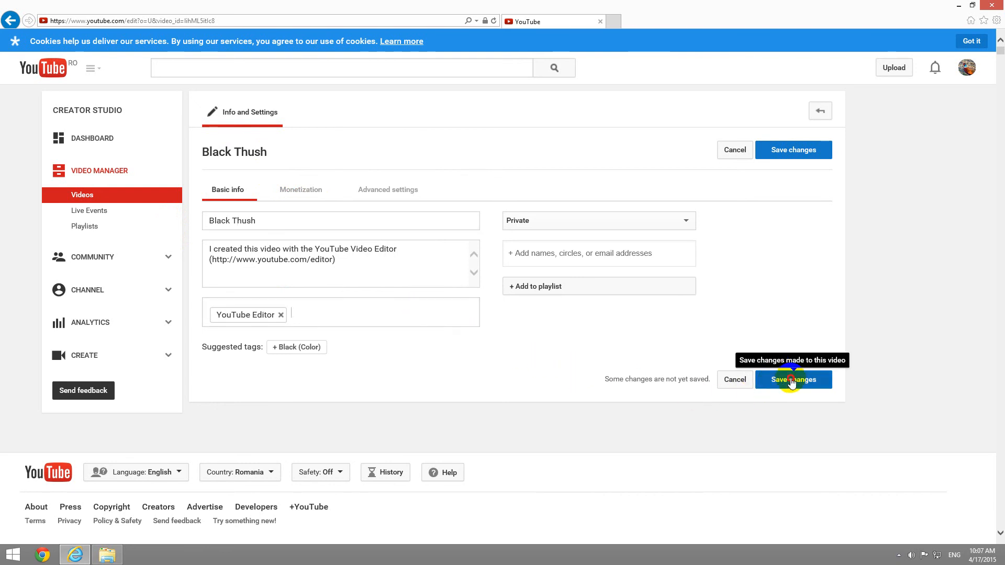
pyautogui.click(794, 380)
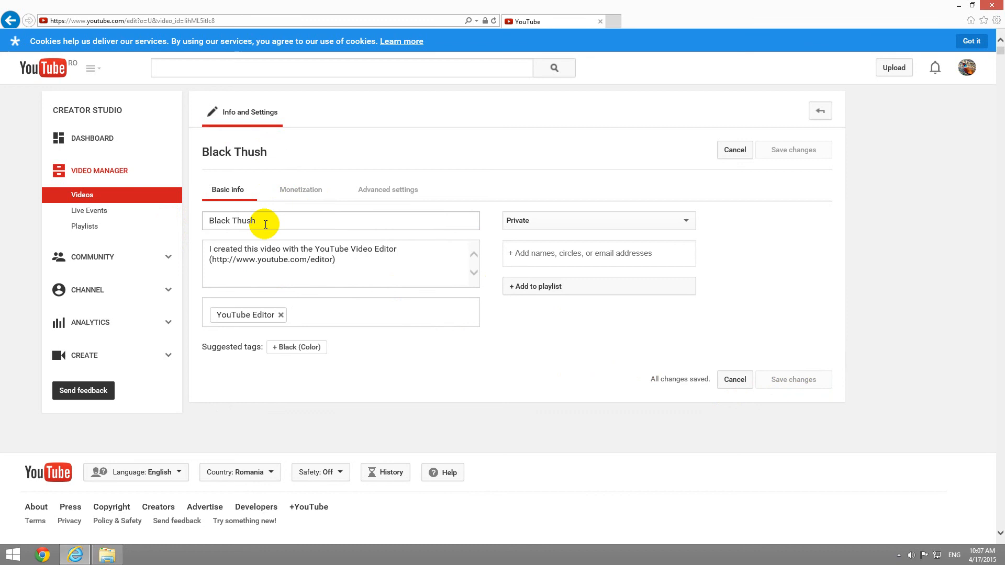
pyautogui.moveTo(87, 195)
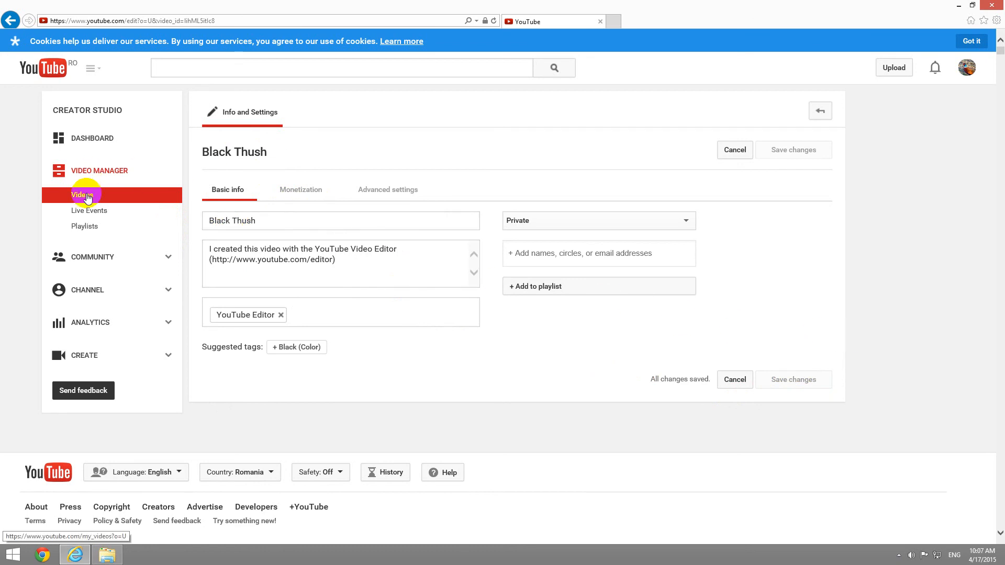
pyautogui.click(82, 195)
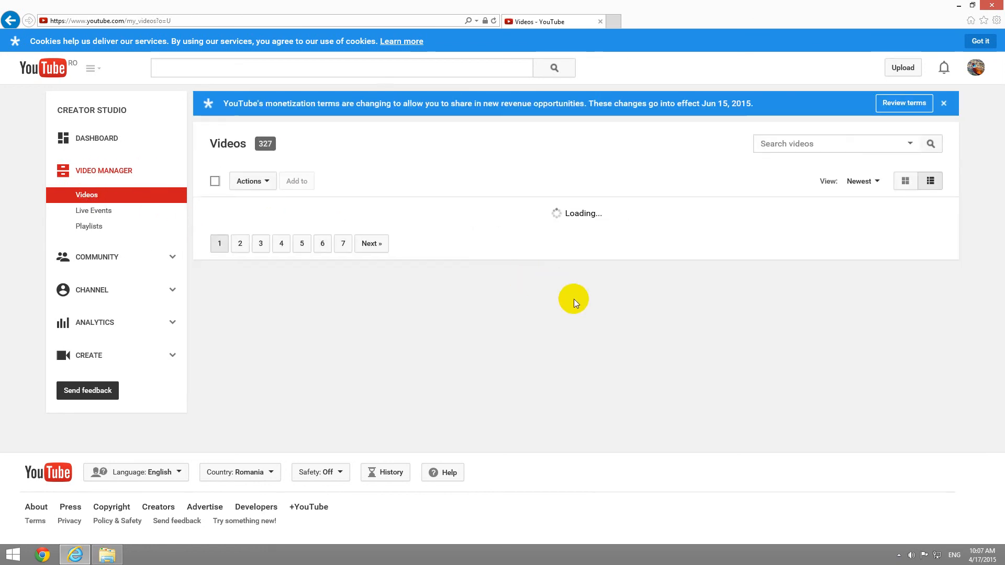